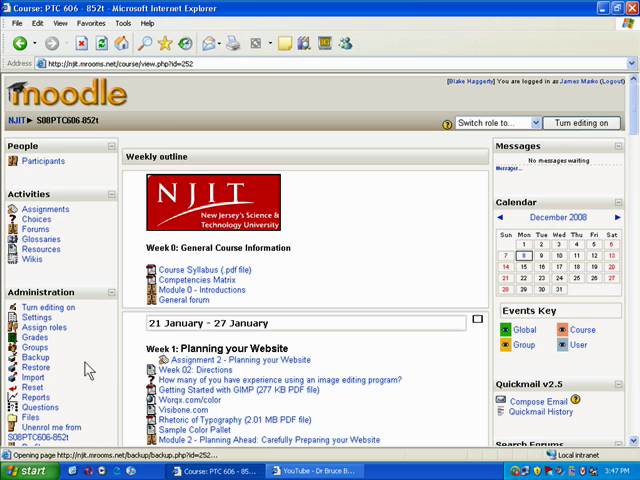
Open Backup from the PTC 606 Administration block and review the listed assignments, choices and forums.
click(34, 356)
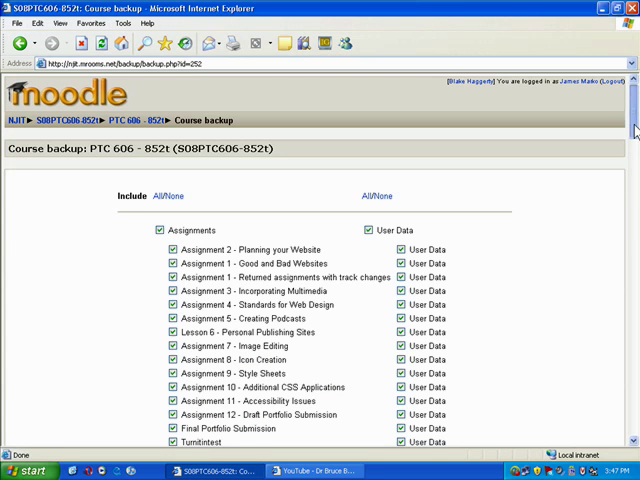
scroll(down, 3)
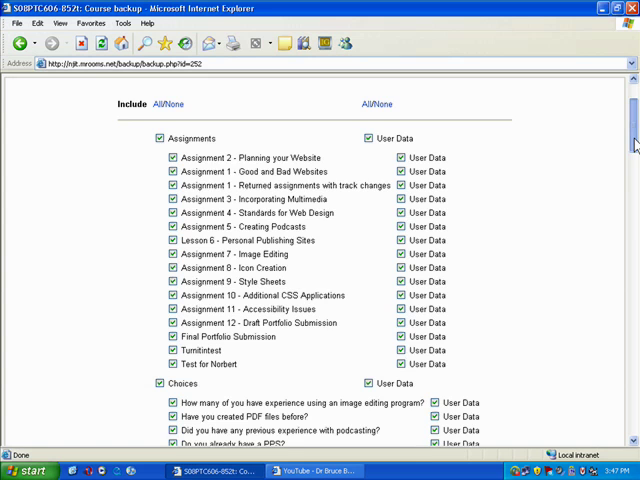
scroll(down, 3)
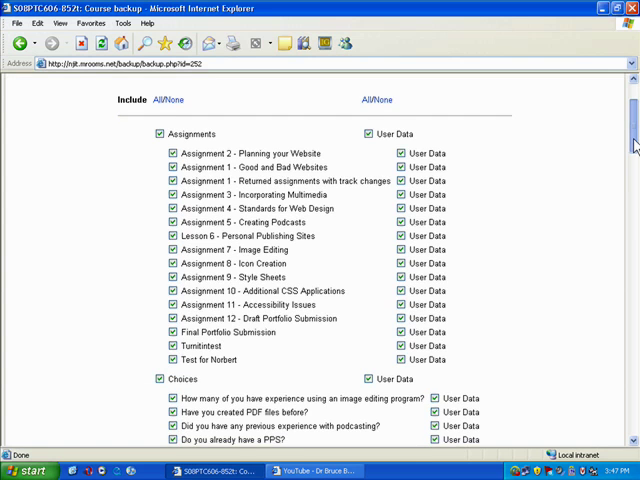
scroll(down, 3)
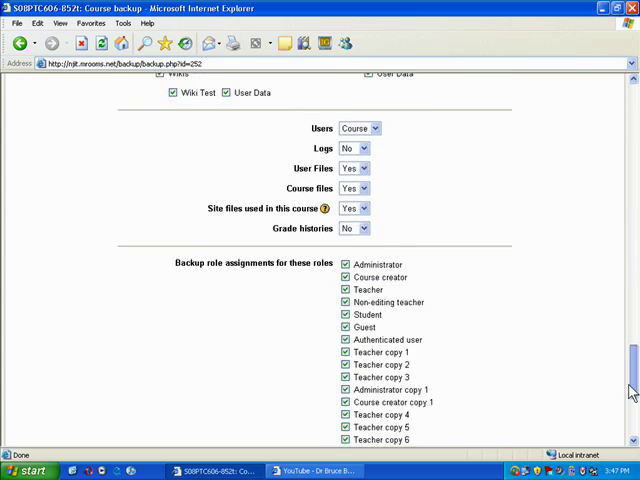
scroll(up, 3)
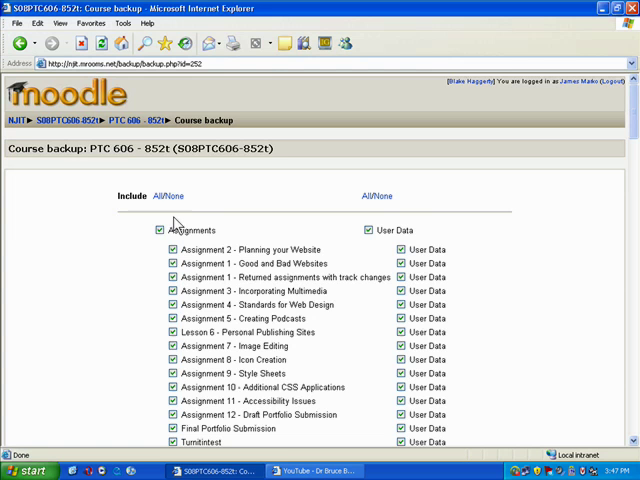
scroll(down, 3)
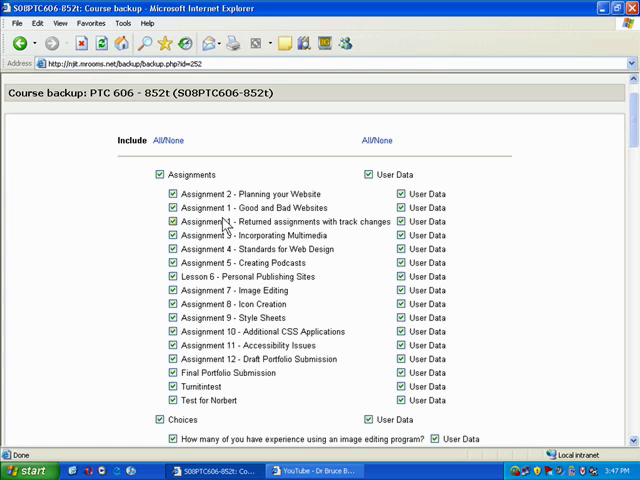
scroll(down, 3)
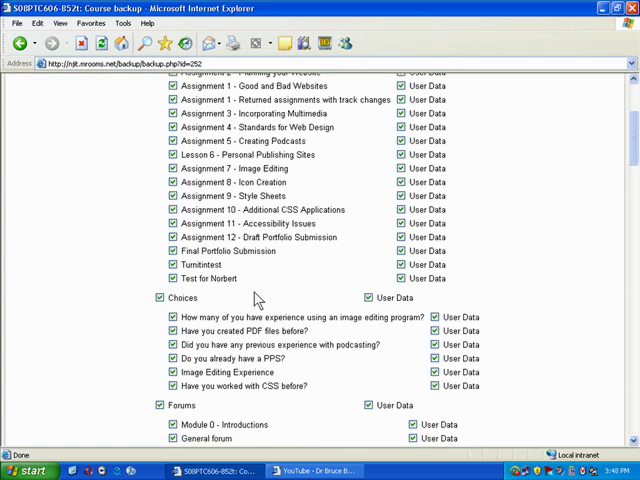
scroll(down, 3)
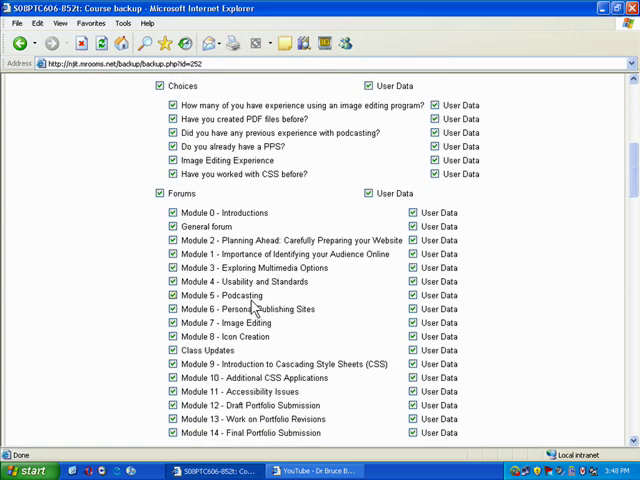
scroll(up, 3)
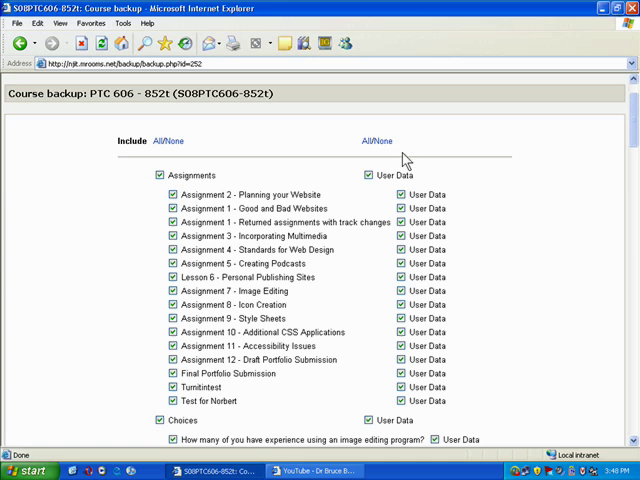
Exclude user data for all activities in the backup.
click(378, 140)
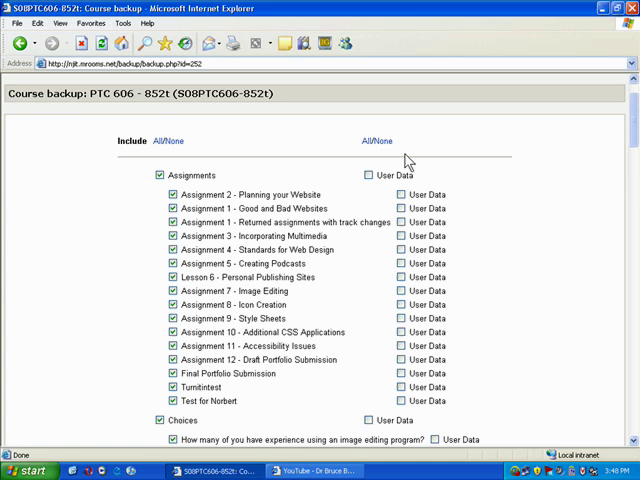
scroll(down, 3)
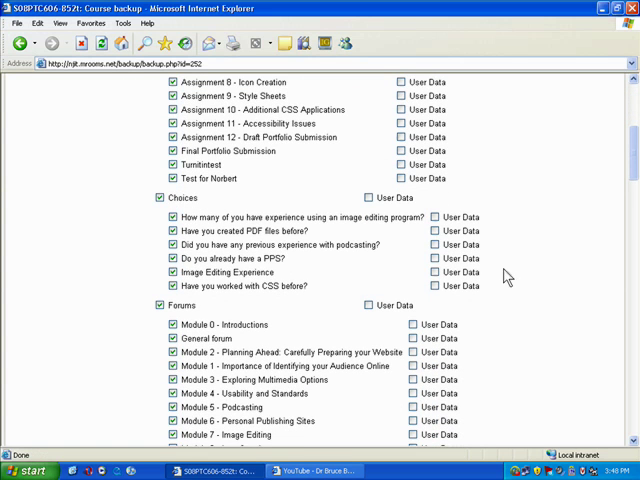
mouse_move(232, 178)
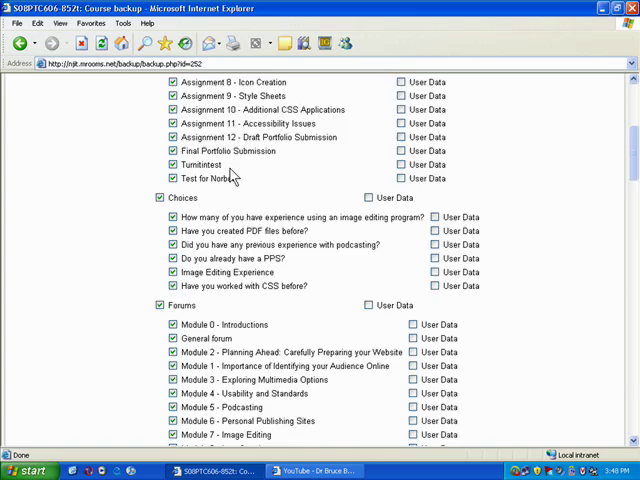
scroll(down, 3)
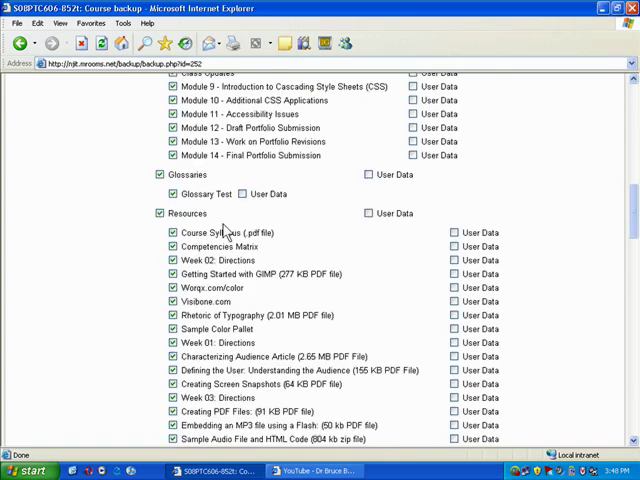
scroll(down, 3)
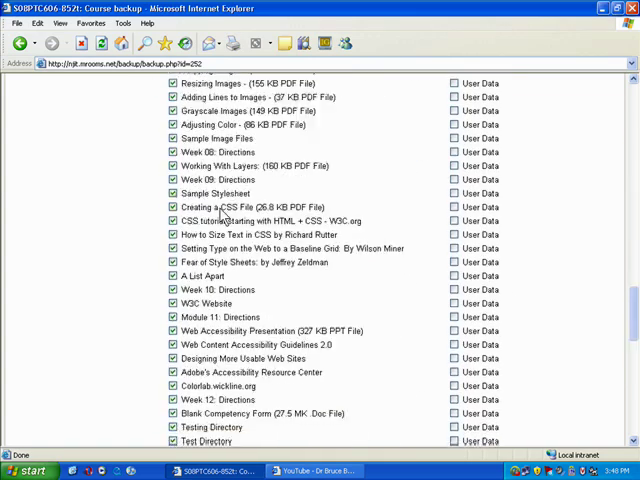
scroll(down, 3)
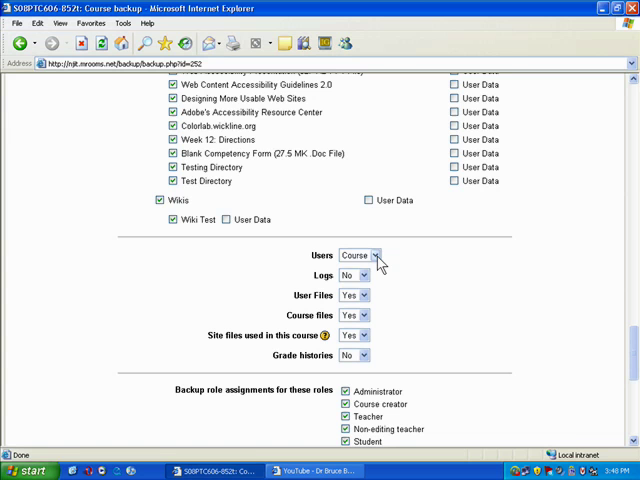
Set Users to None, leaving out role assignments, and continue to the backup details.
click(358, 256)
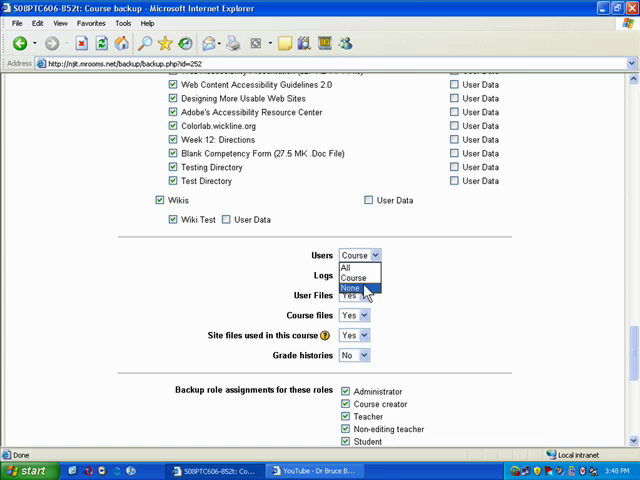
click(352, 288)
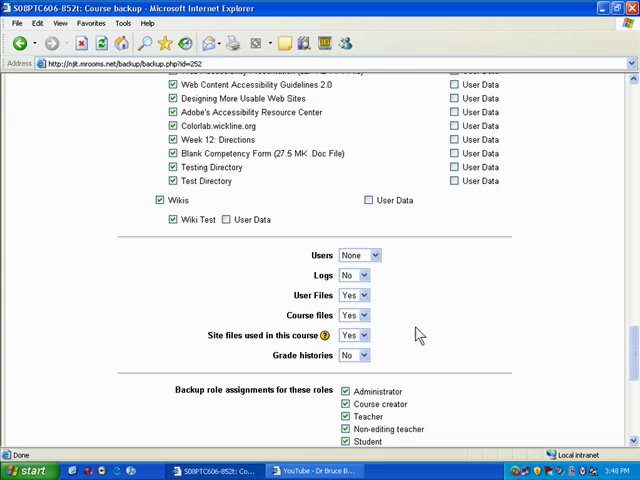
scroll(down, 3)
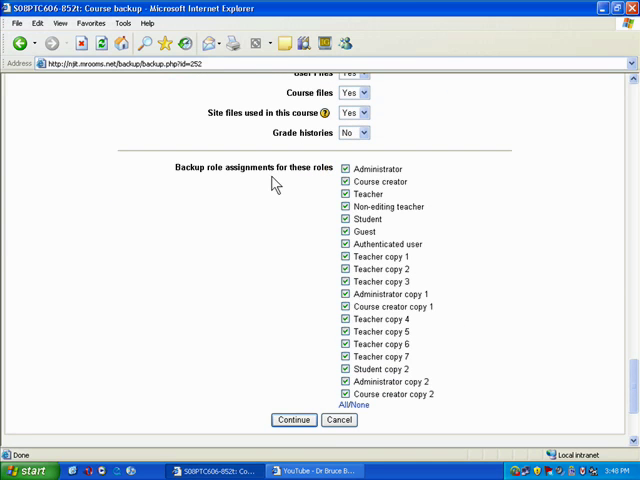
mouse_move(252, 168)
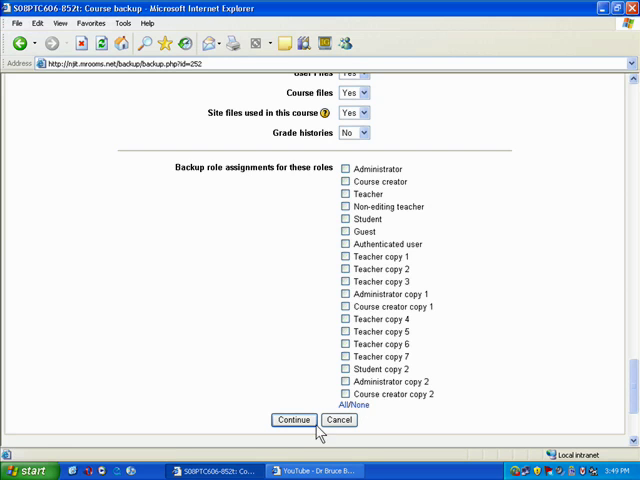
click(292, 420)
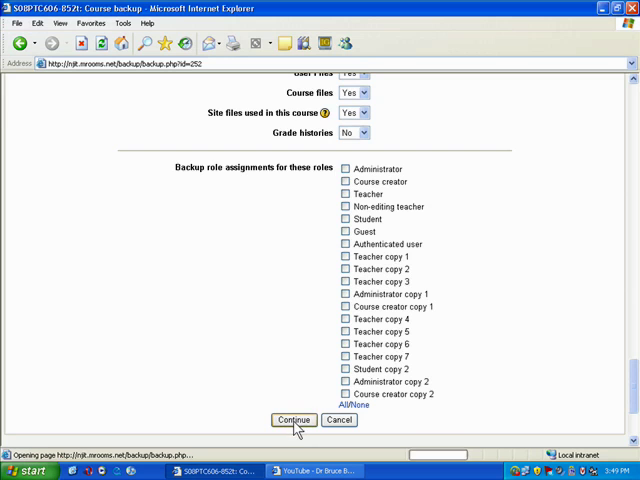
Name the backup file Spring08_ptc.zip and review the details: no user data, no users, 14 course files.
click(292, 420)
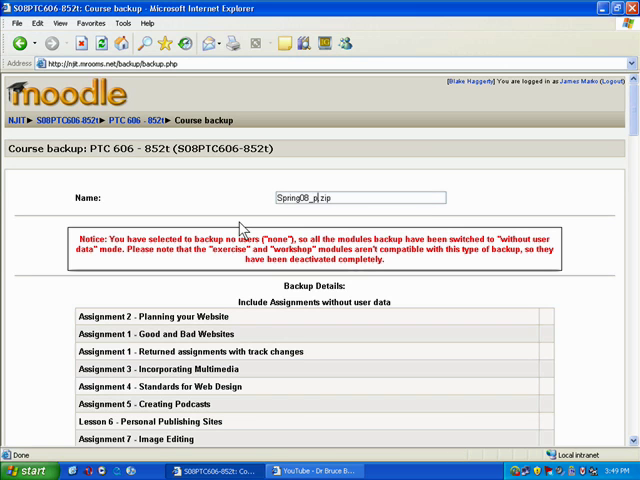
text(tc)
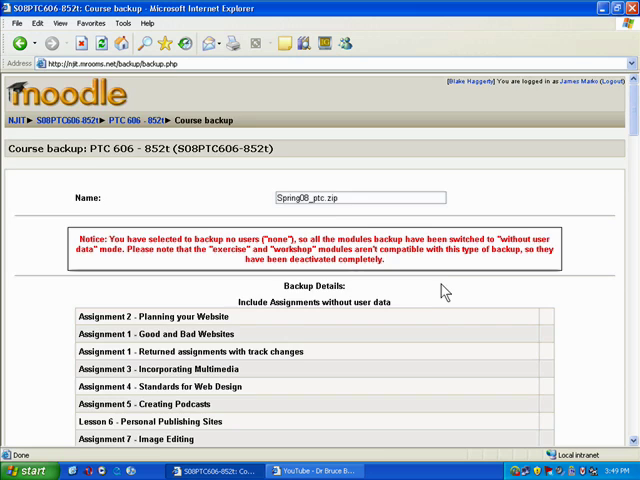
scroll(down, 3)
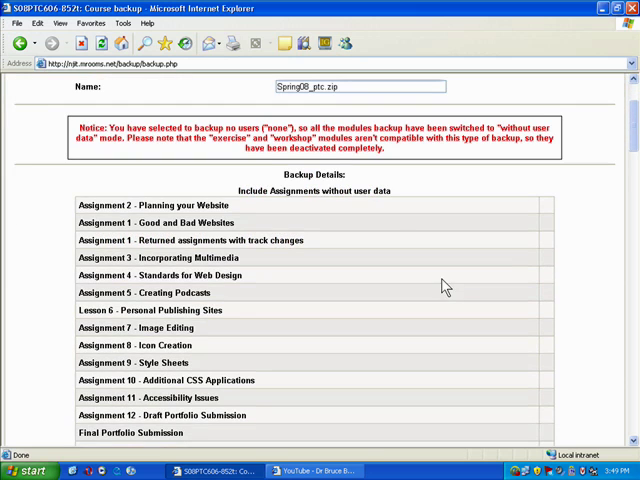
scroll(down, 3)
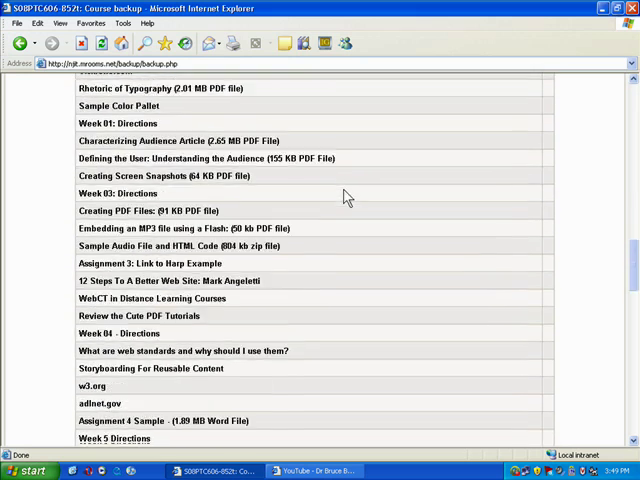
scroll(down, 3)
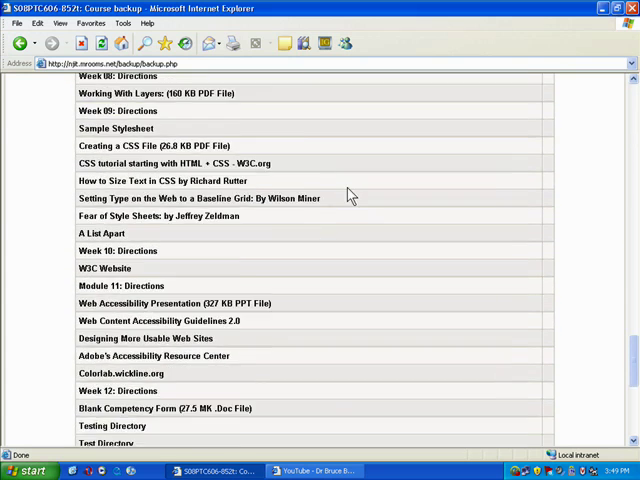
scroll(down, 3)
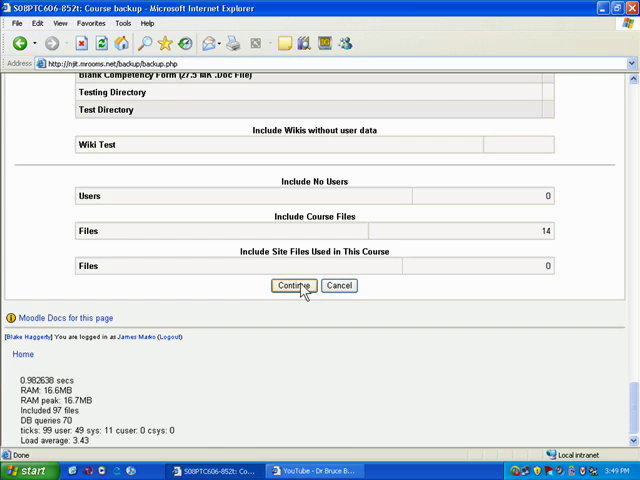
Run the backup until 'Backup completed successfully' and continue to the stored file.
click(292, 284)
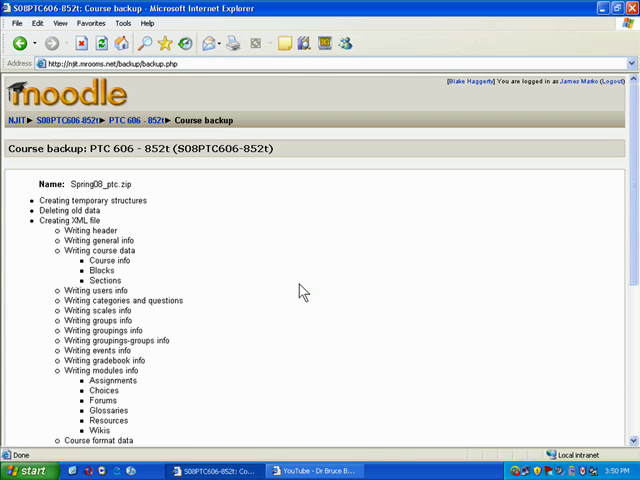
scroll(down, 3)
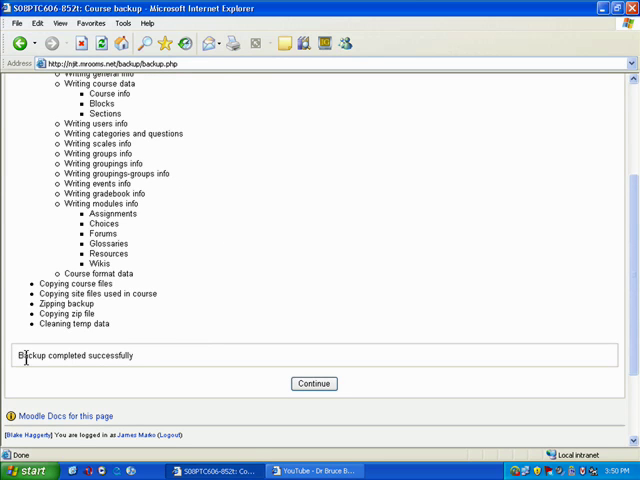
mouse_move(176, 372)
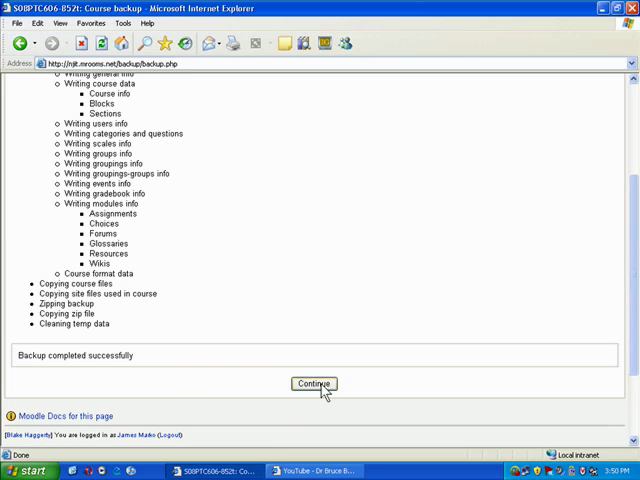
click(312, 384)
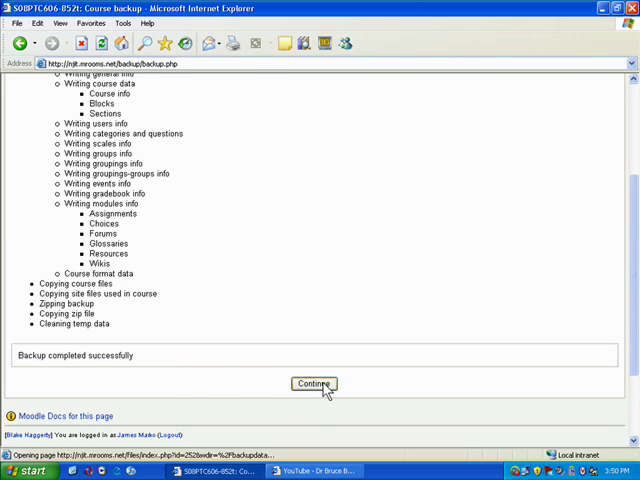
Go to the backupdata folder listing Spring08_ptc.zip (16.7MB).
click(312, 384)
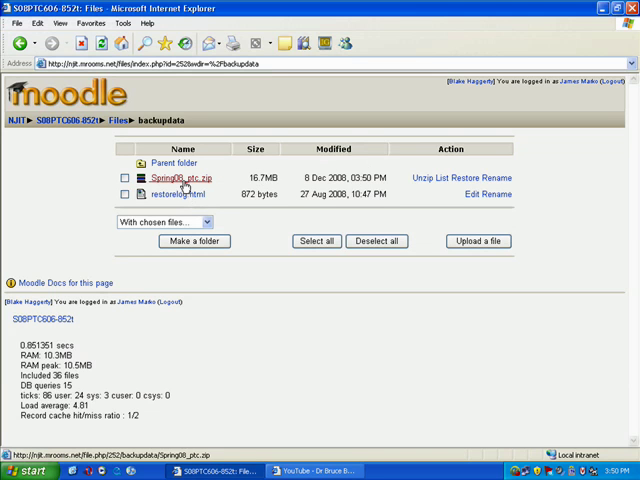
mouse_move(184, 188)
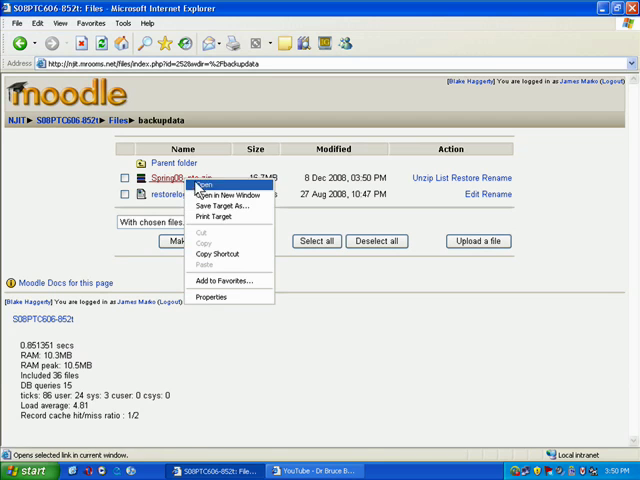
mouse_move(222, 208)
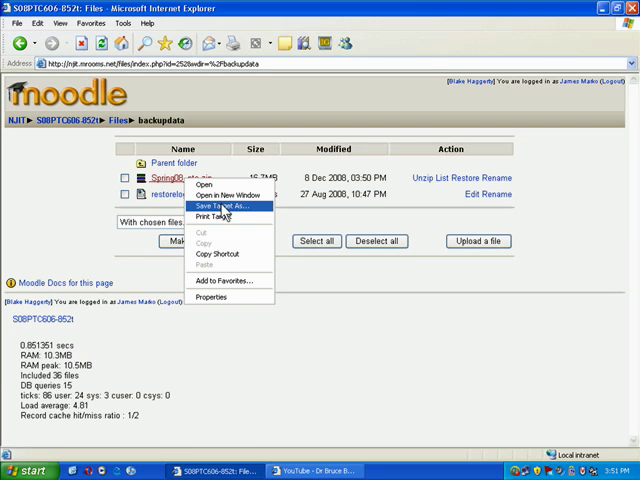
Save Spring08_ptc.zip to the computer's Desktop via Save Target As.
click(216, 204)
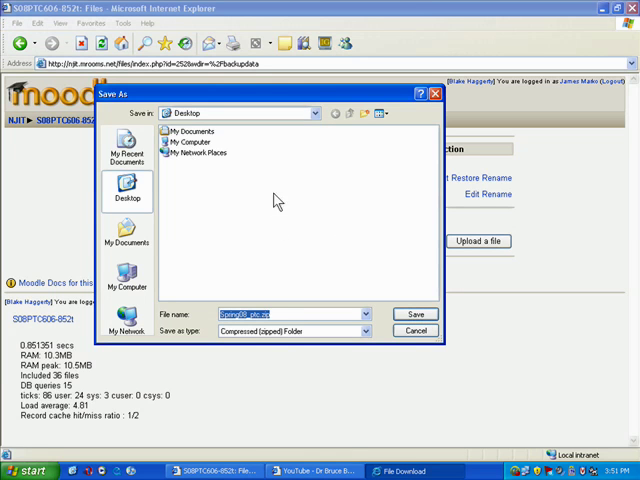
mouse_move(224, 188)
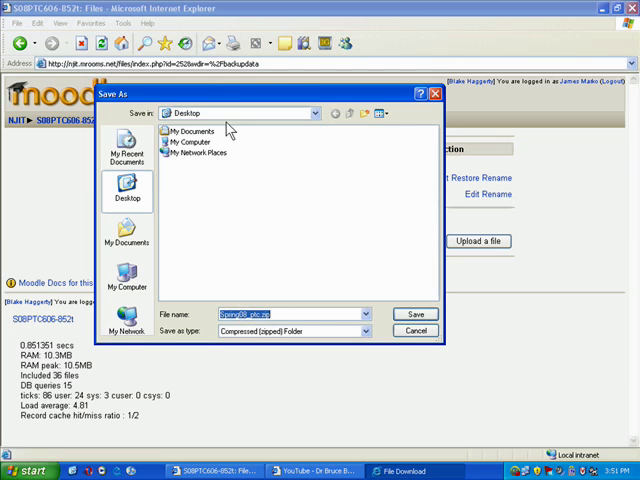
mouse_move(228, 132)
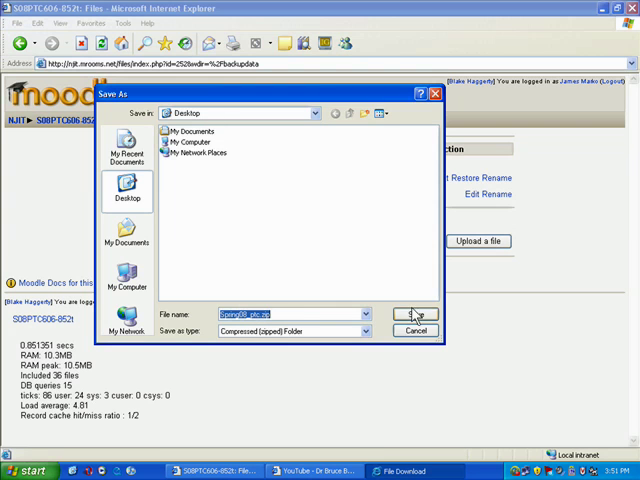
click(414, 314)
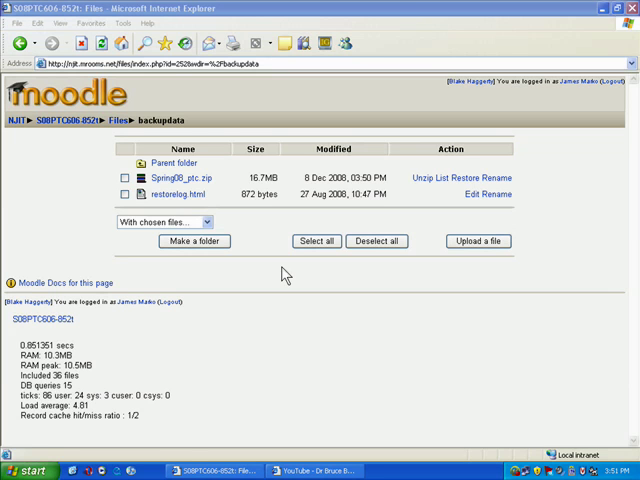
mouse_move(72, 162)
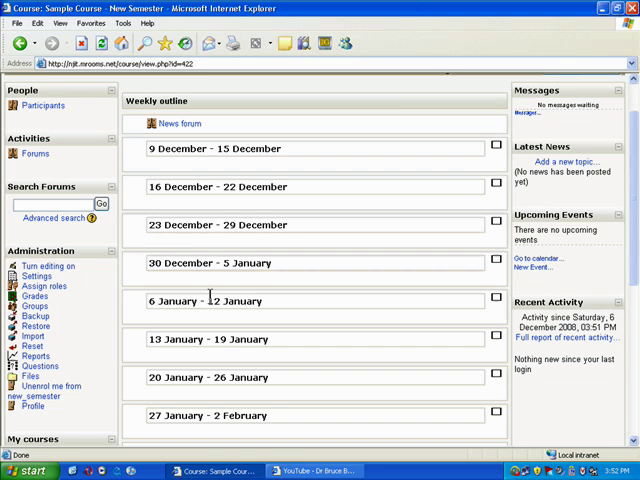
Look over the empty December-February weekly outline of Sample Course - New Semester.
scroll(down, 3)
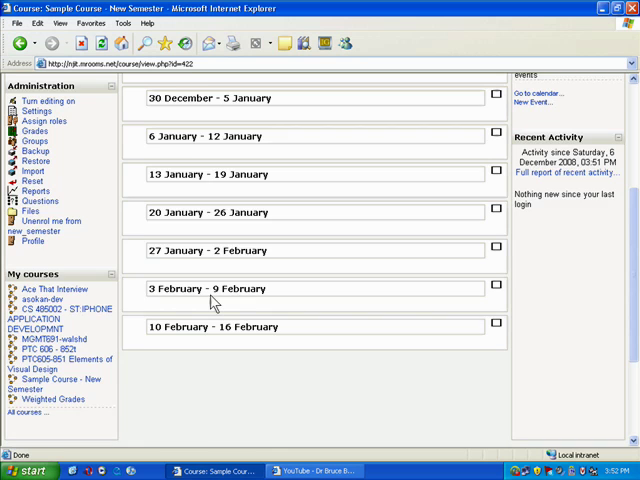
scroll(up, 3)
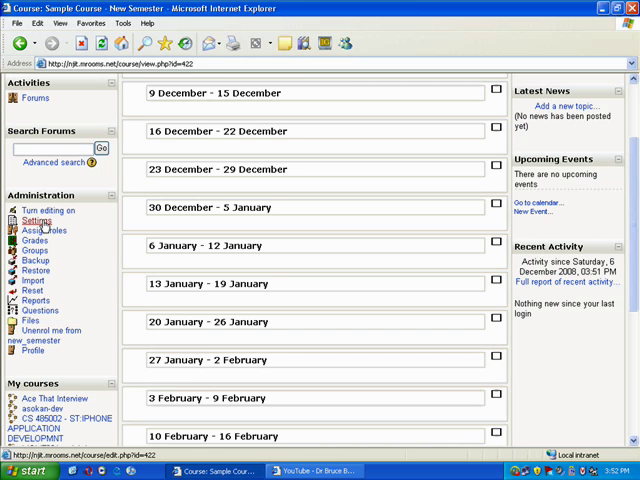
click(36, 220)
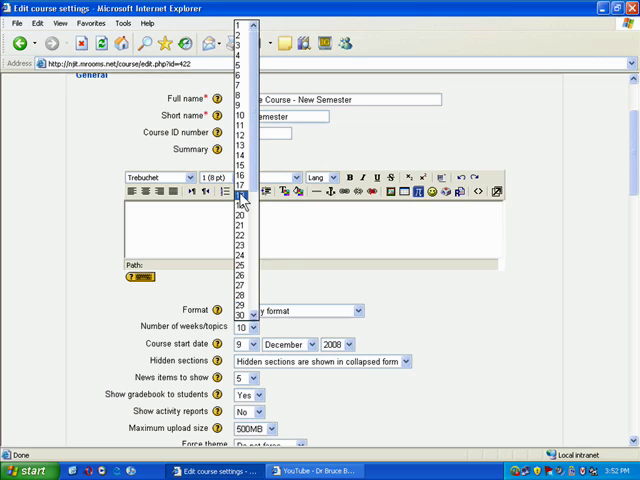
click(240, 208)
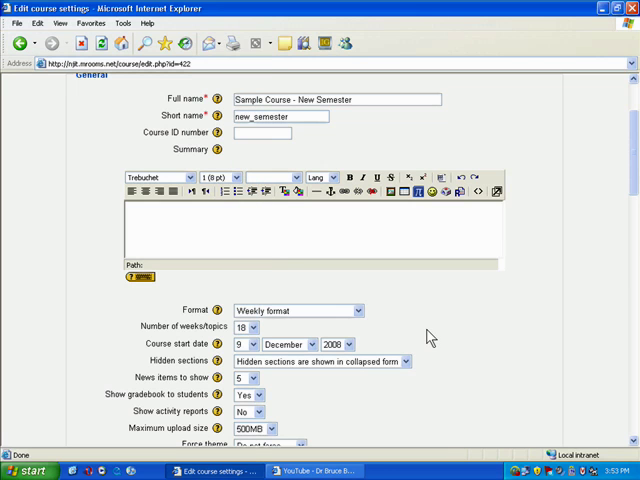
scroll(down, 3)
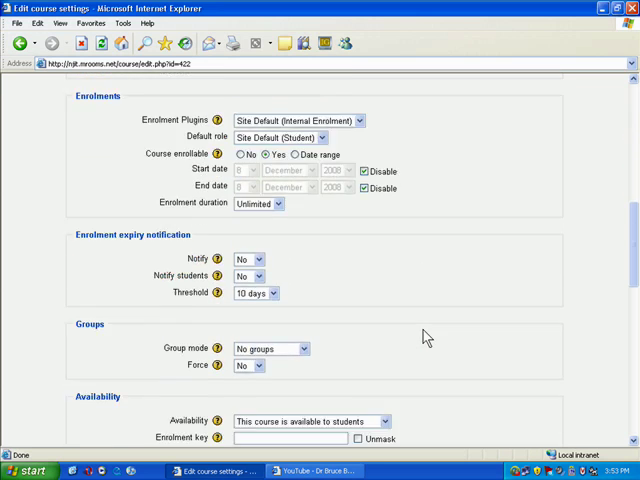
scroll(down, 3)
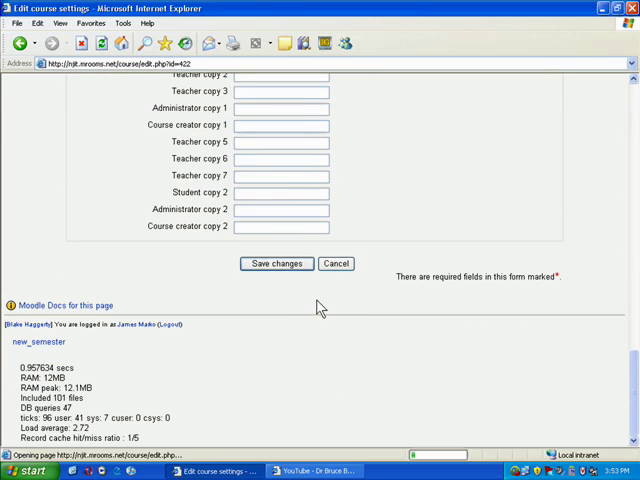
click(276, 264)
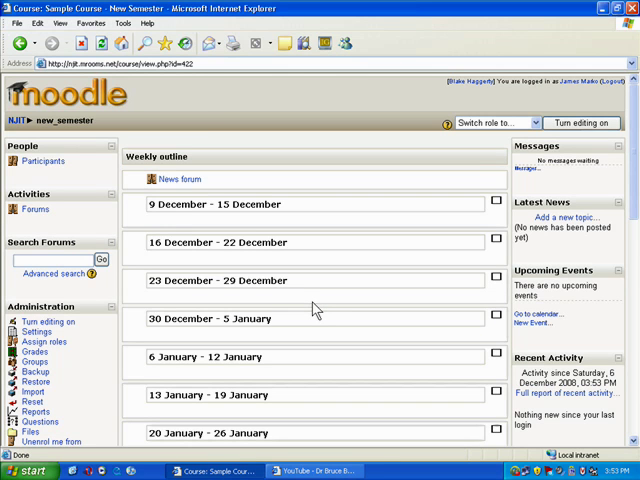
mouse_move(314, 308)
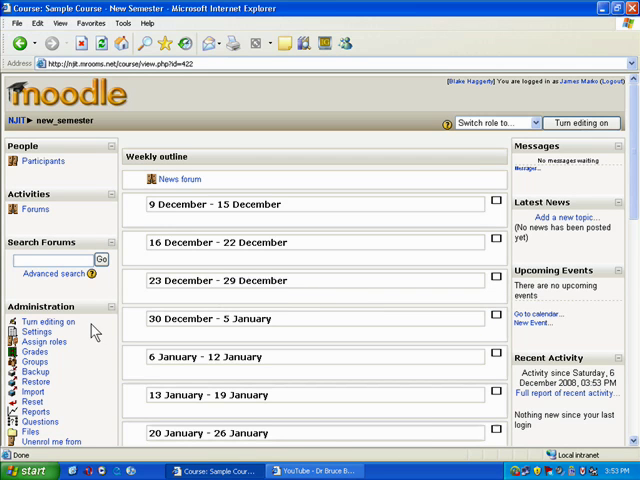
Open the new_semester course's Files area at its empty backupdata folder.
scroll(down, 3)
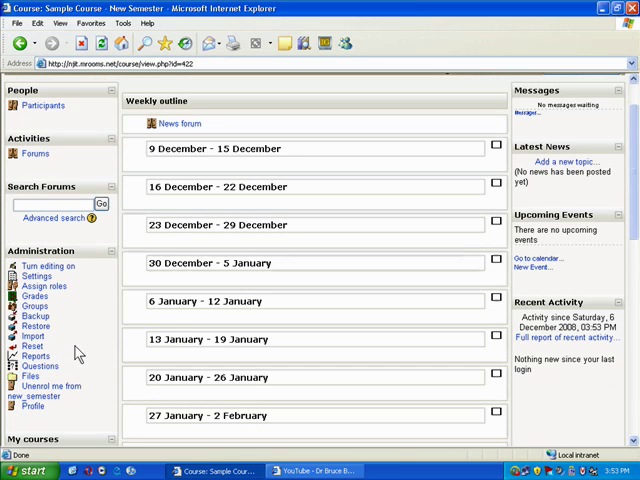
click(32, 326)
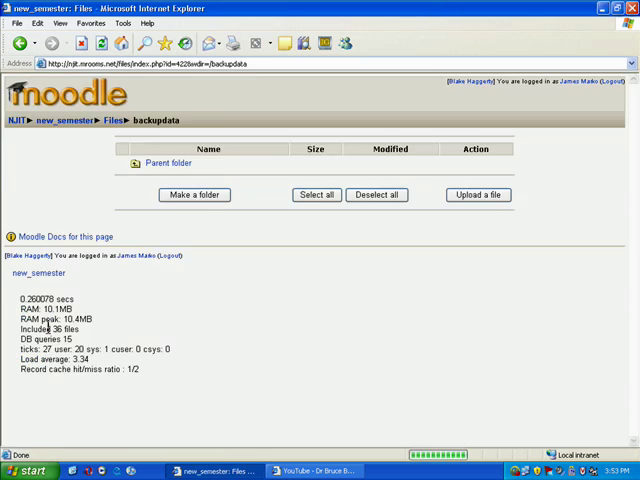
mouse_move(236, 184)
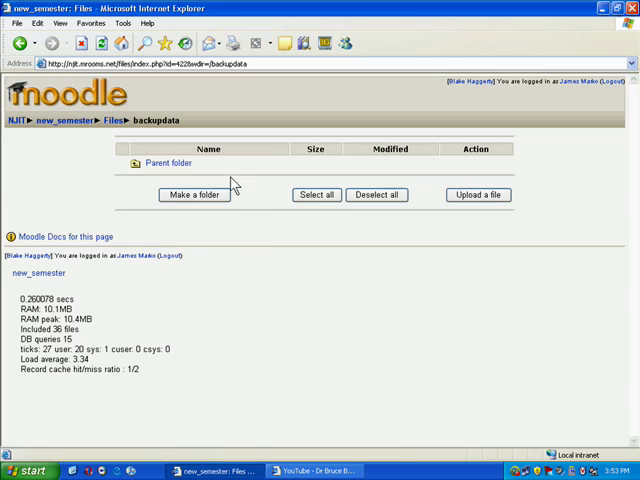
mouse_move(212, 152)
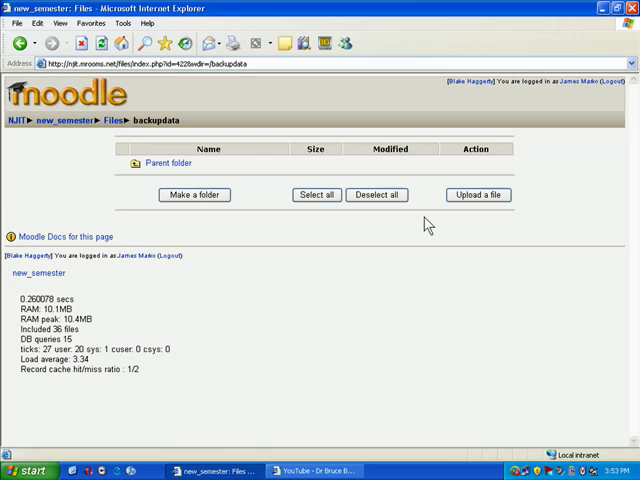
mouse_move(480, 194)
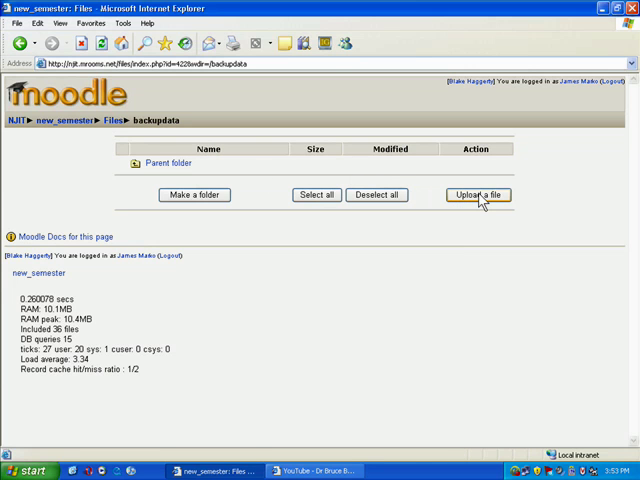
Upload Spring08_ptc.zip from the Desktop into the new course's backupdata folder.
click(480, 194)
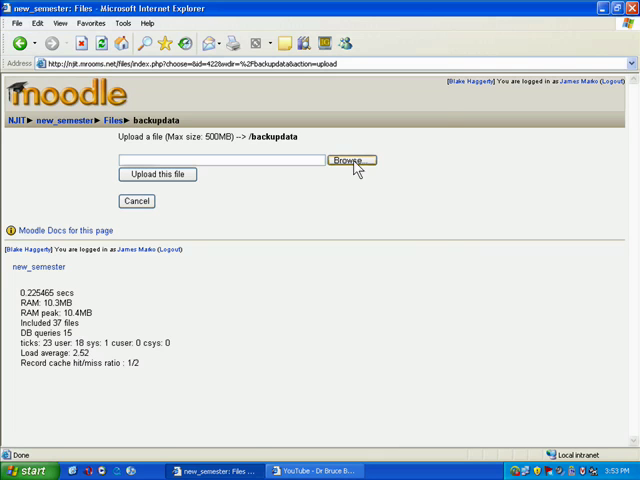
click(352, 160)
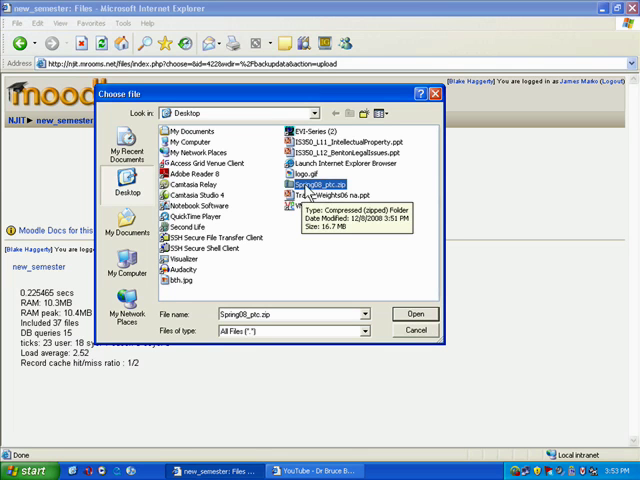
mouse_move(402, 314)
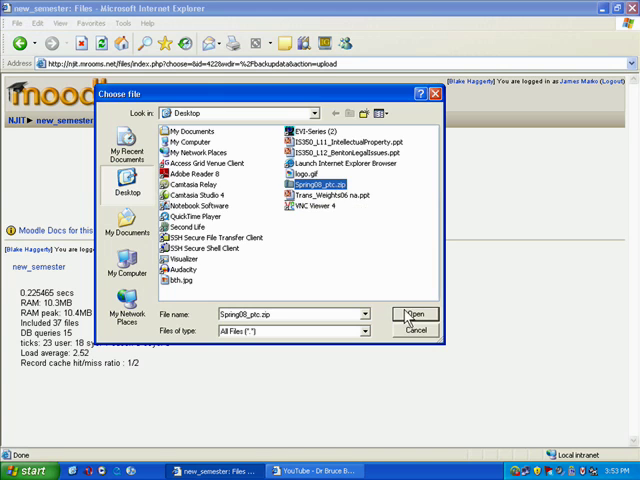
click(414, 314)
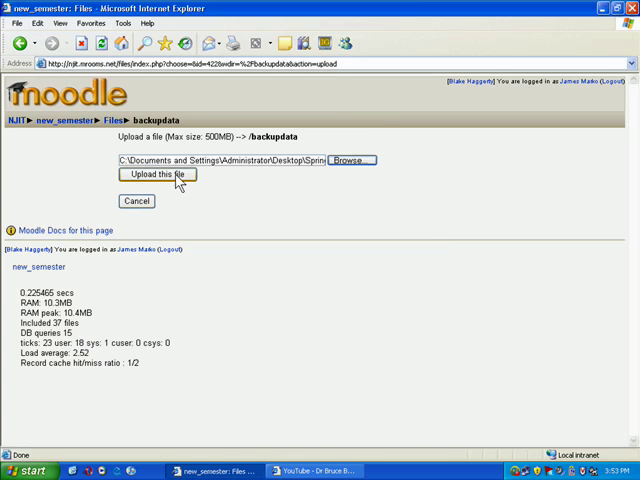
click(156, 174)
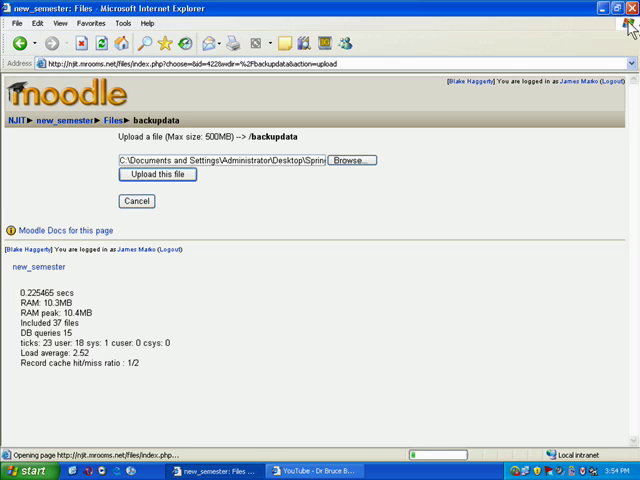
mouse_move(356, 218)
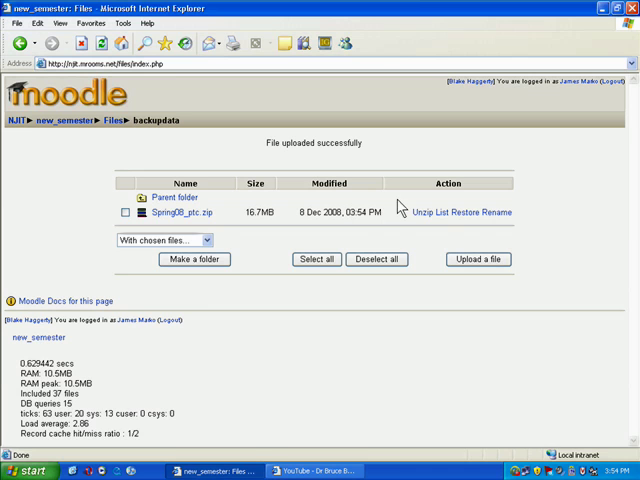
mouse_move(230, 228)
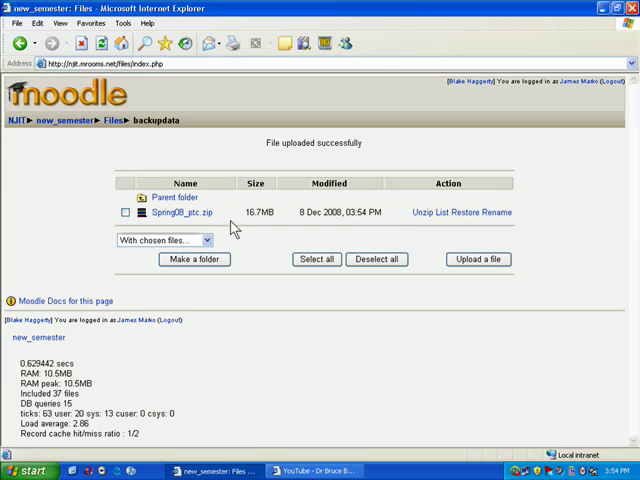
mouse_move(228, 224)
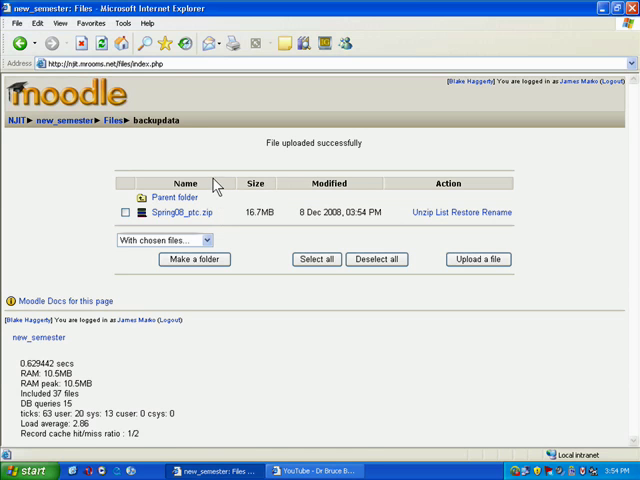
mouse_move(174, 212)
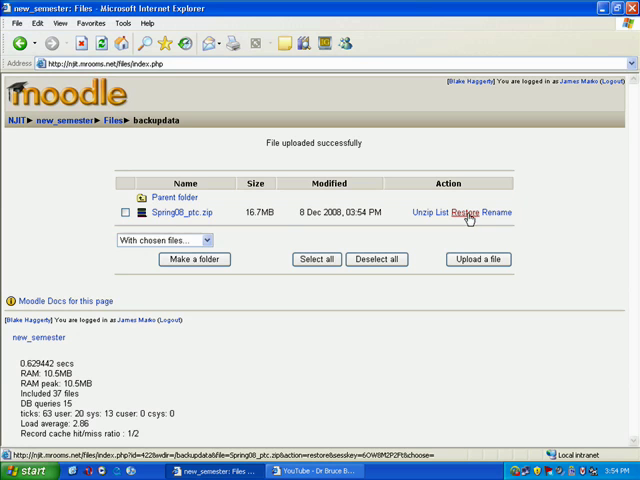
Start restoring the uploaded Spring08_ptc.zip and confirm Yes to continue.
click(472, 212)
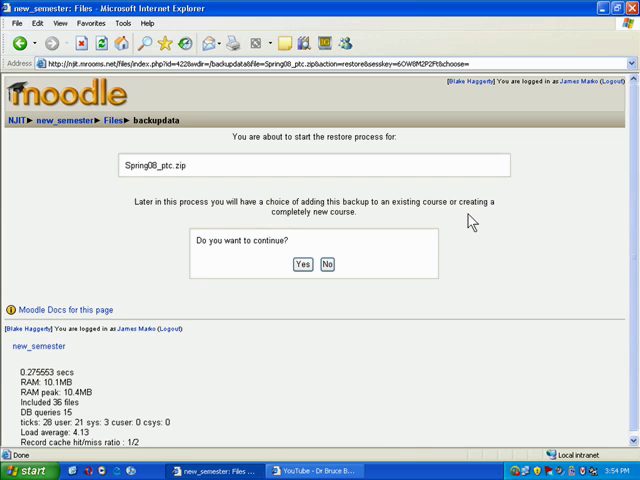
mouse_move(292, 166)
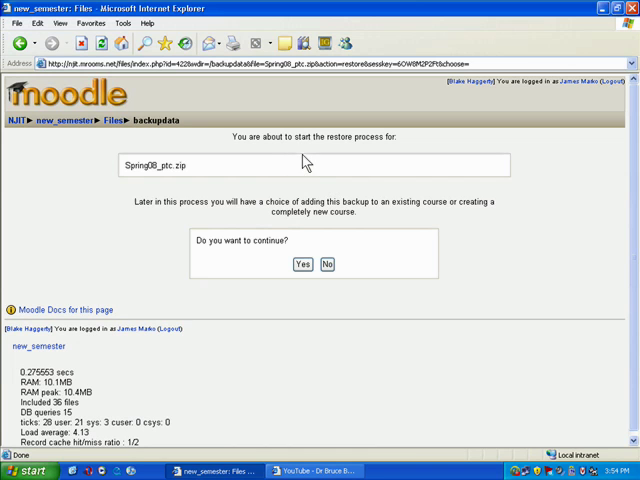
mouse_move(192, 226)
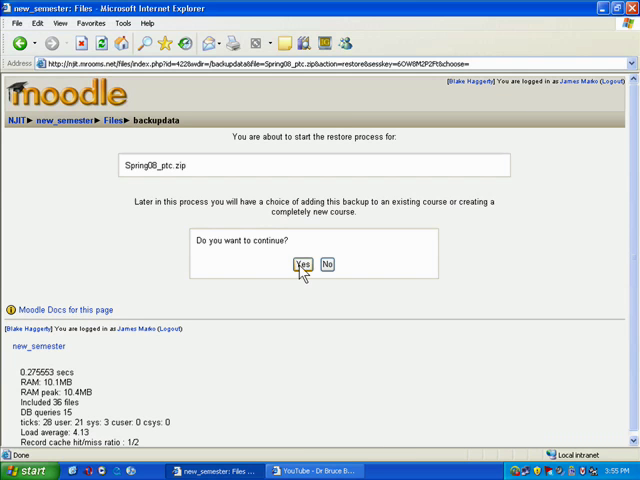
click(304, 264)
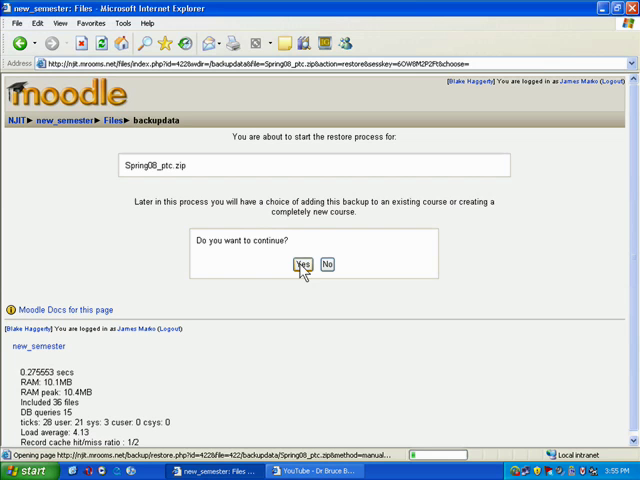
Confirm the restore, review SpringO8_ptc.zip's details (PTC 606, activities without user data, course files) and continue.
click(304, 264)
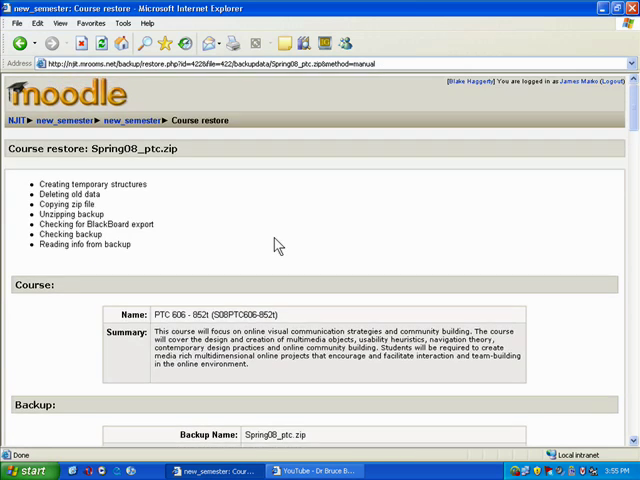
scroll(down, 3)
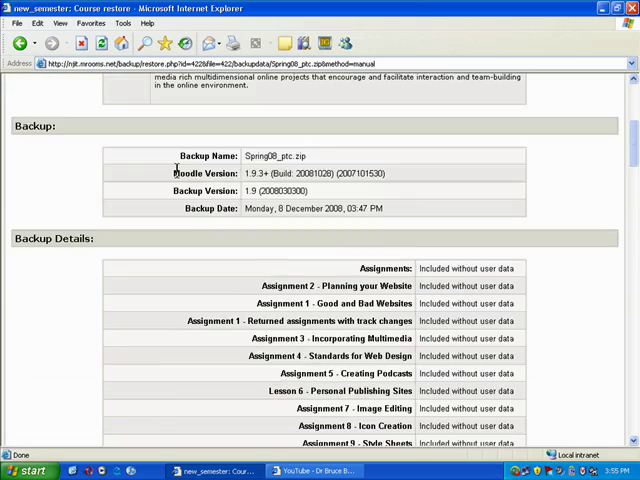
scroll(down, 3)
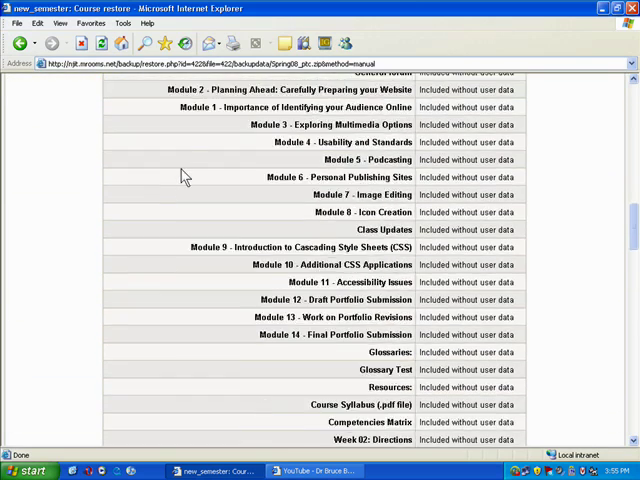
scroll(down, 3)
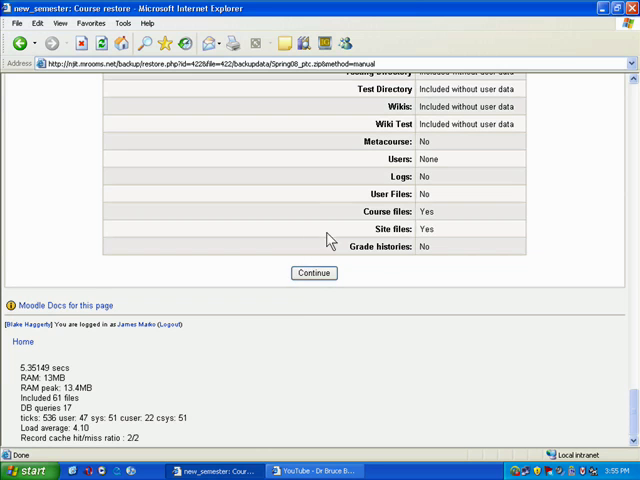
click(312, 272)
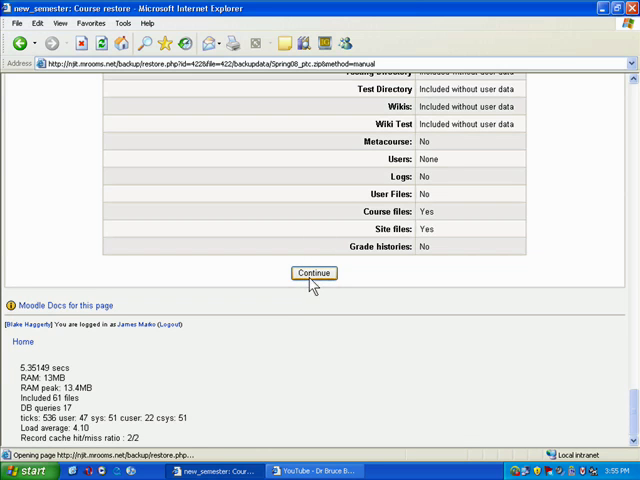
Choose 'Existing course, deleting it first' as the target, keep all included activities and role mappings, and launch the restore.
click(312, 272)
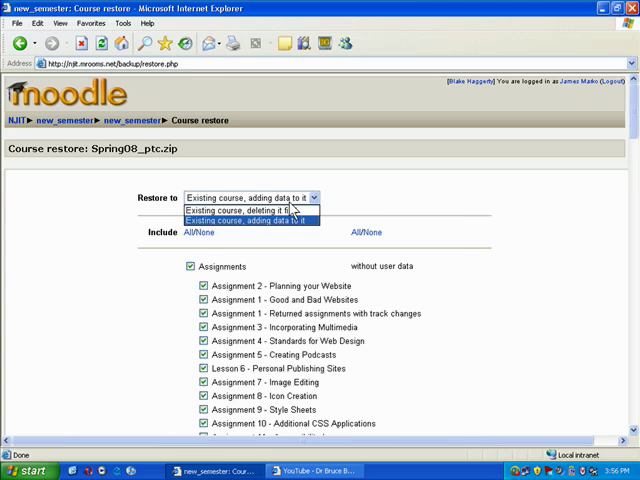
mouse_move(250, 210)
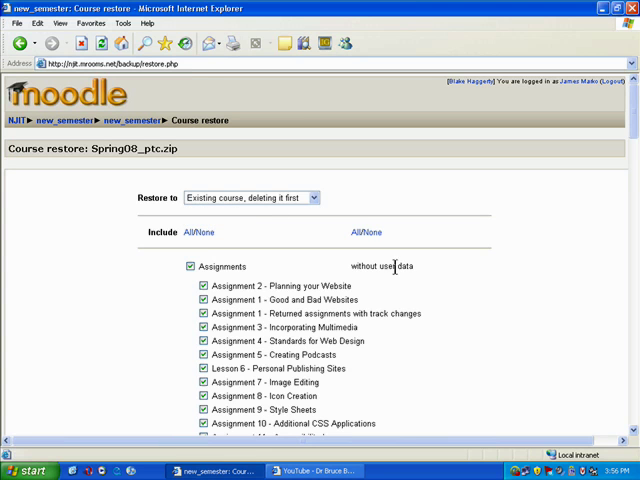
scroll(down, 3)
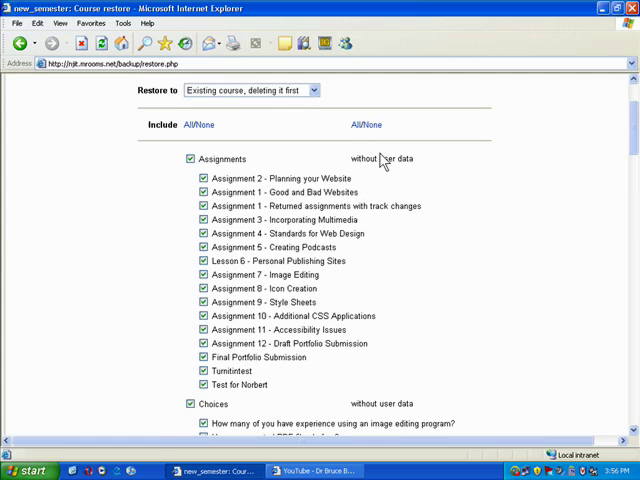
mouse_move(414, 184)
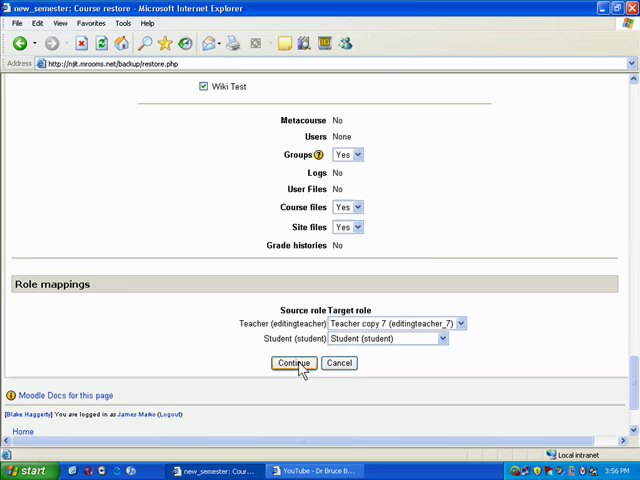
click(294, 362)
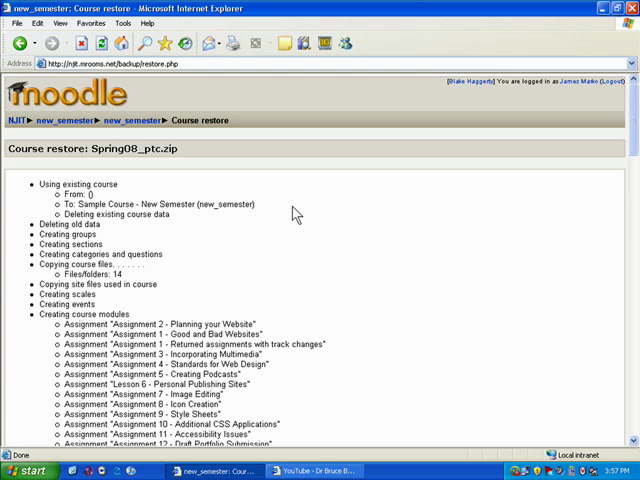
Wait for 'Restore completed successfully' at the end of the log and continue to the restored course.
scroll(down, 3)
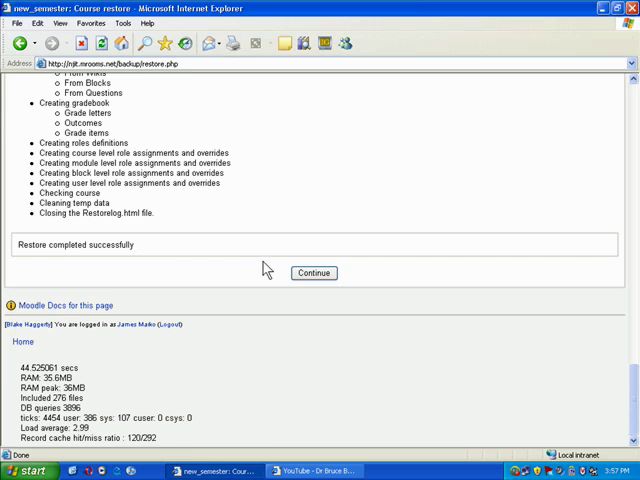
click(312, 272)
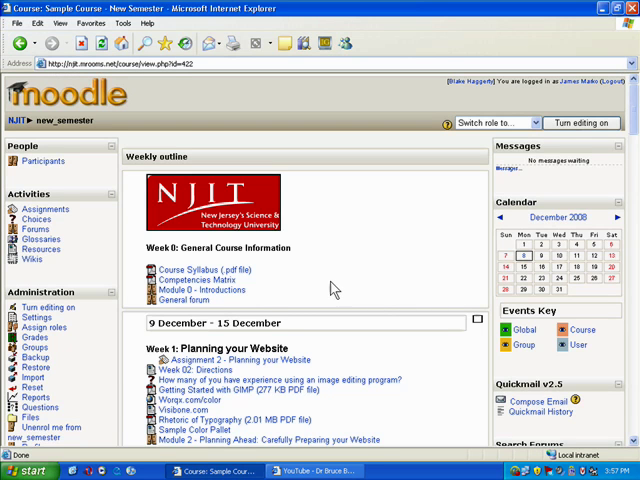
Scroll through Sample Course - New Semester's outline to check the imported weeks through April.
scroll(down, 3)
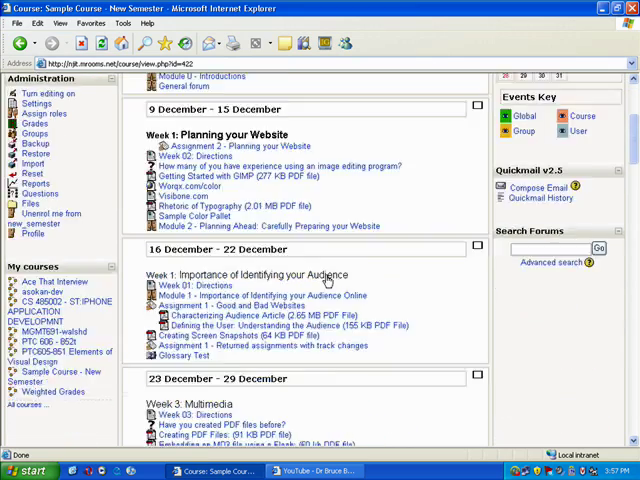
scroll(down, 3)
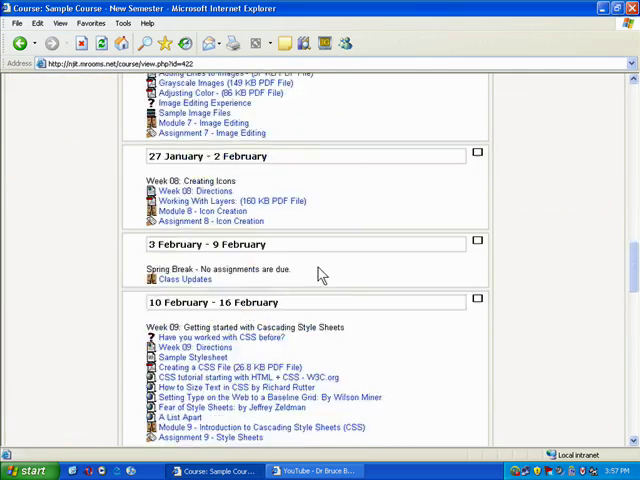
scroll(down, 3)
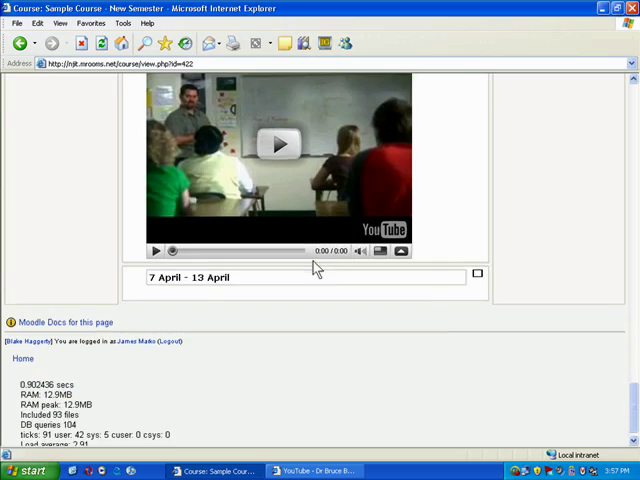